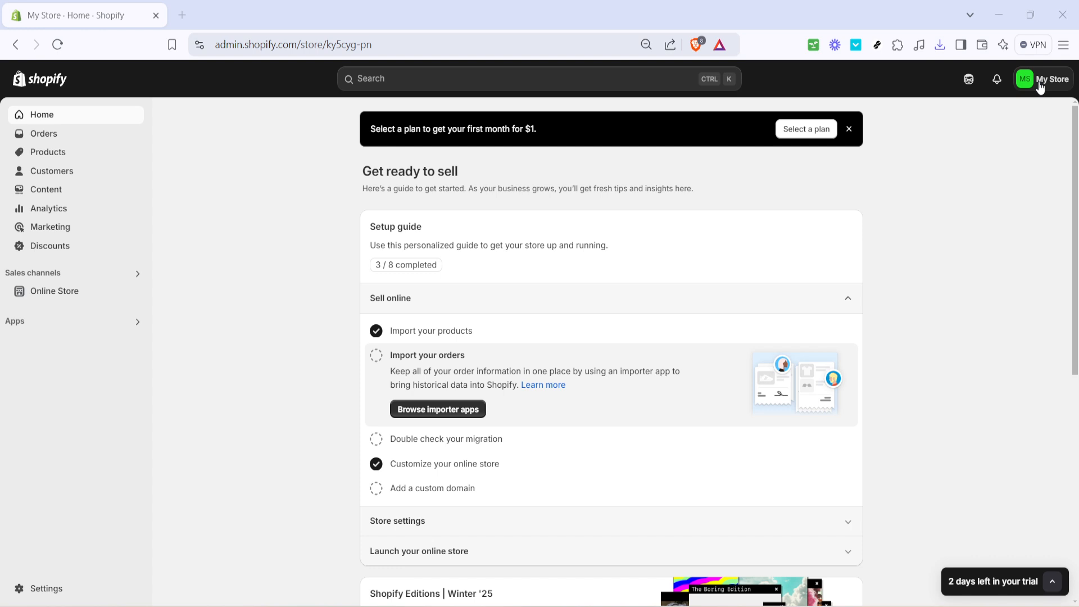
# Step: Reach the Shopify Help Center in a new tab from the My Store menu
pyautogui.click(1041, 79)
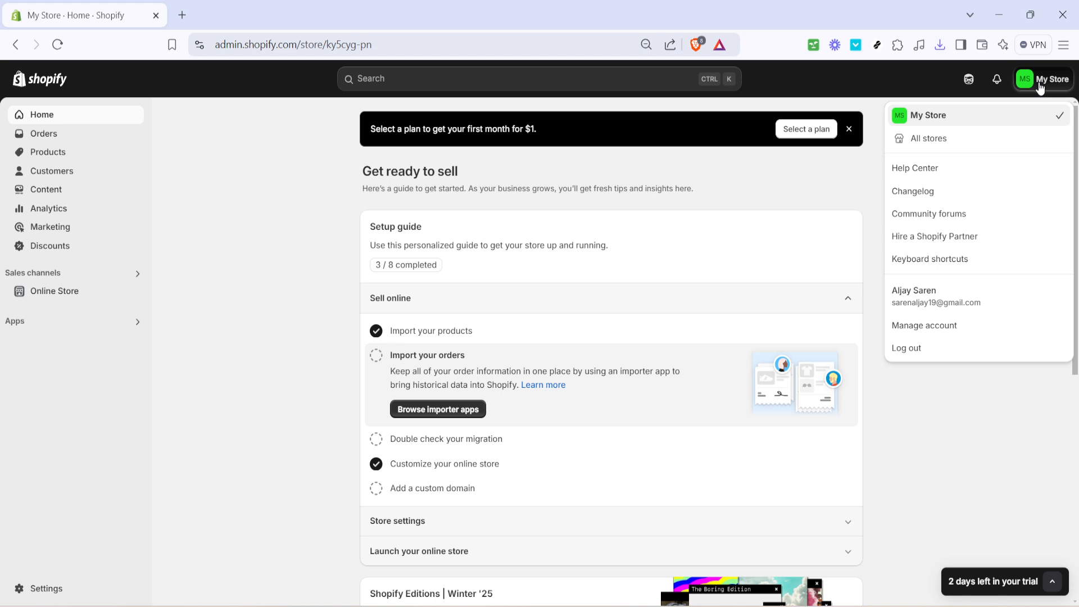
pyautogui.moveTo(1037, 91)
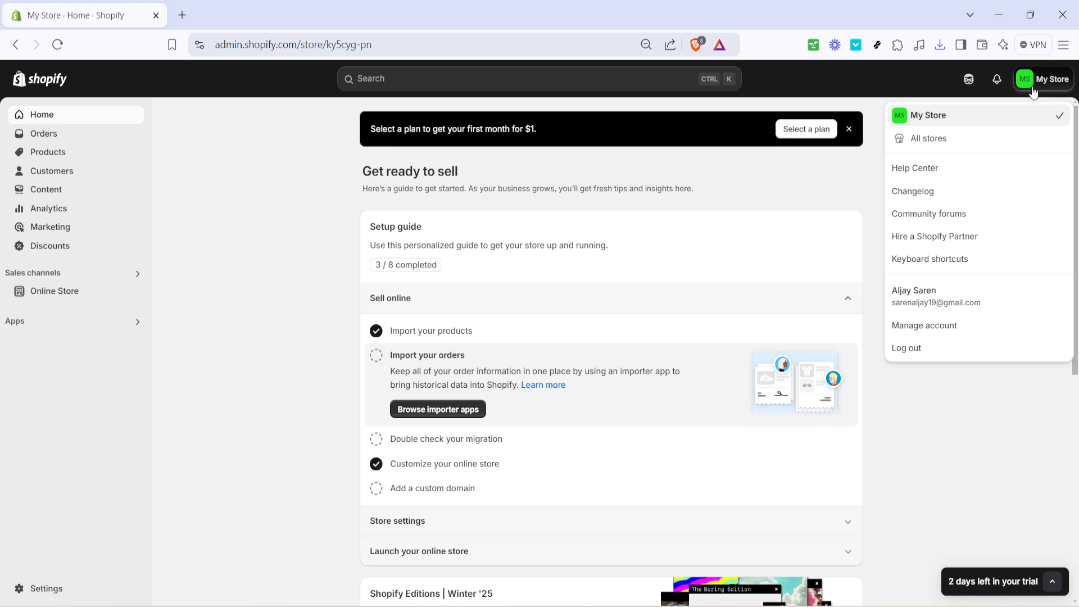
pyautogui.moveTo(913, 167)
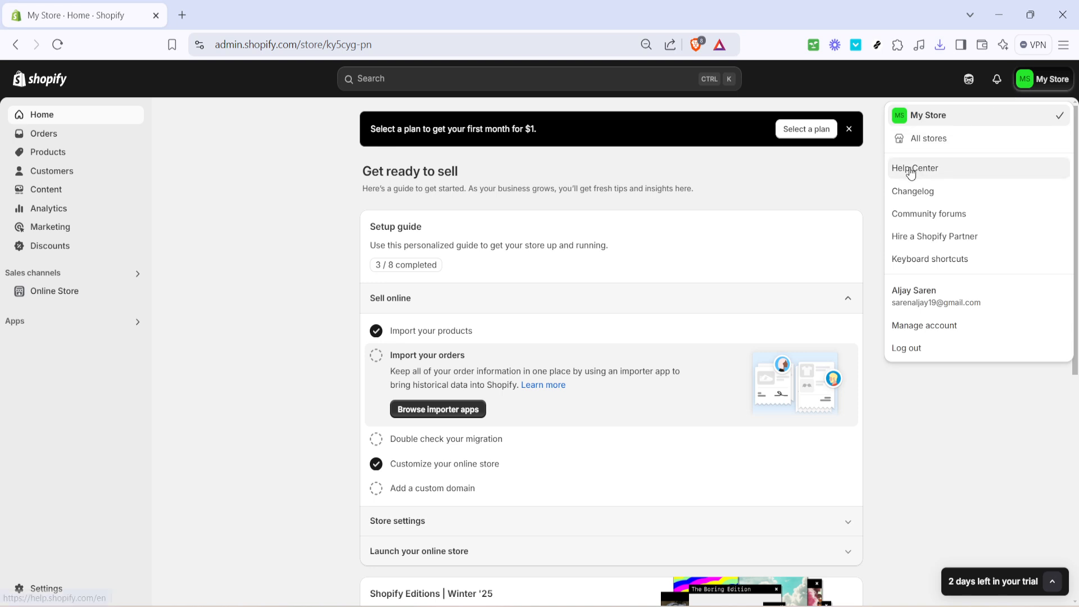
pyautogui.moveTo(915, 171)
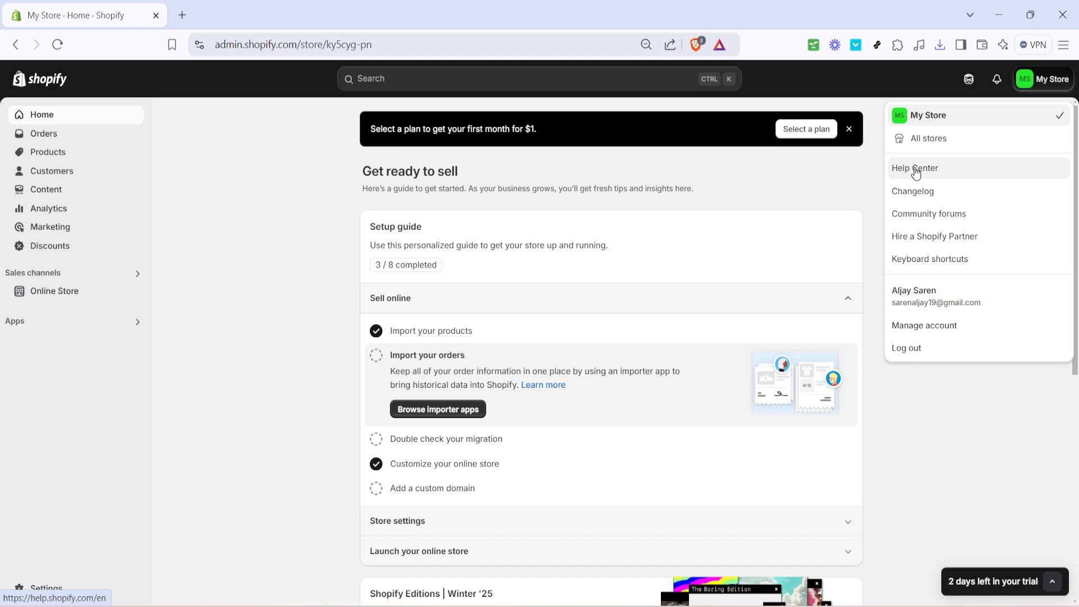
pyautogui.moveTo(915, 170)
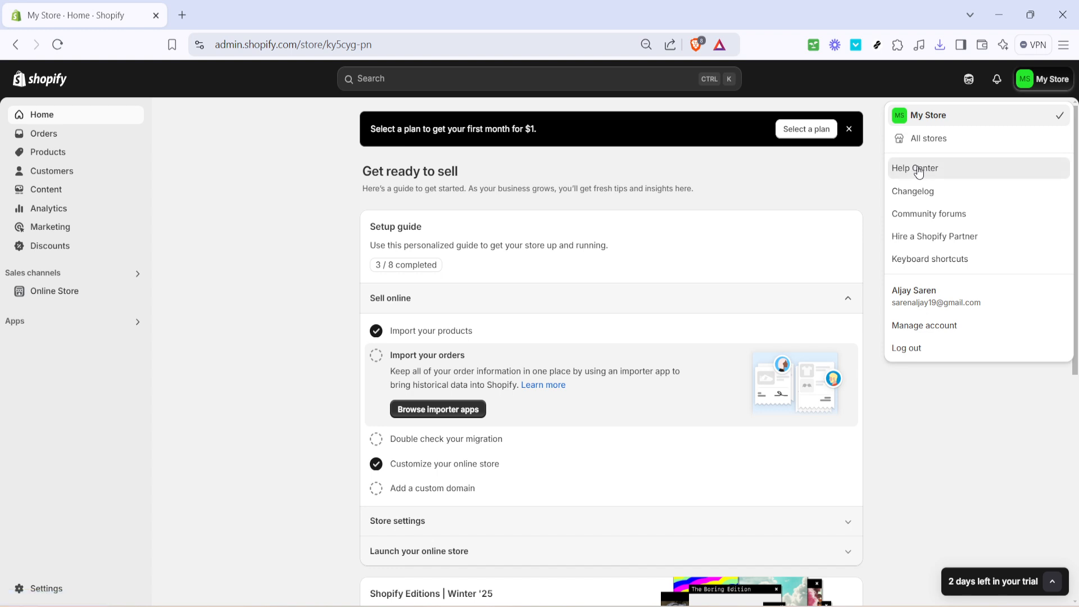
pyautogui.click(914, 167)
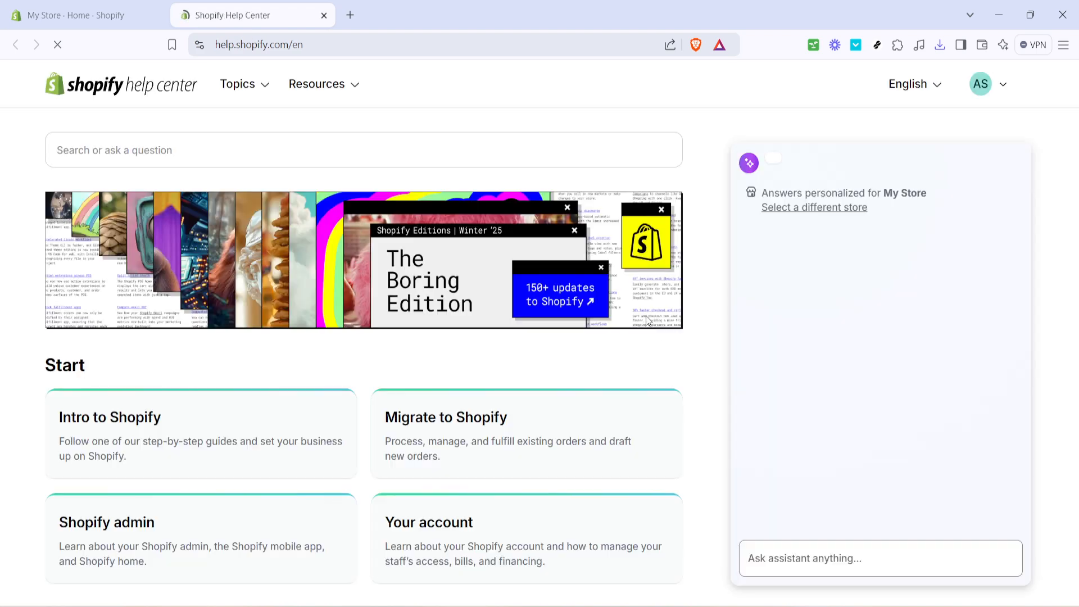
pyautogui.moveTo(357, 323)
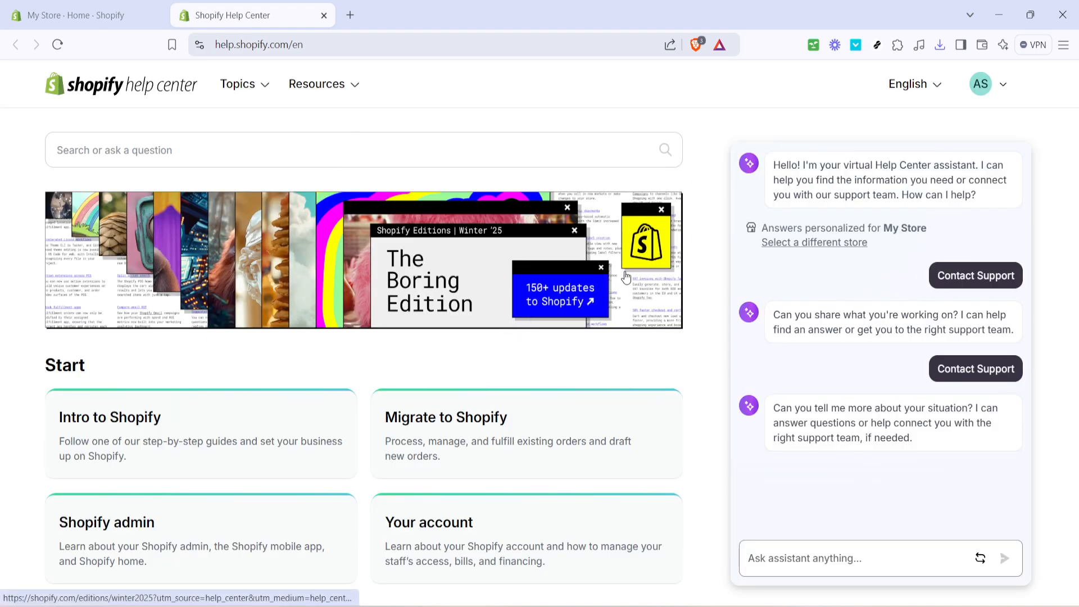
# Step: Scroll the Help Center home past the Start and Sell topic cards while the assistant loads
pyautogui.scroll(-3)
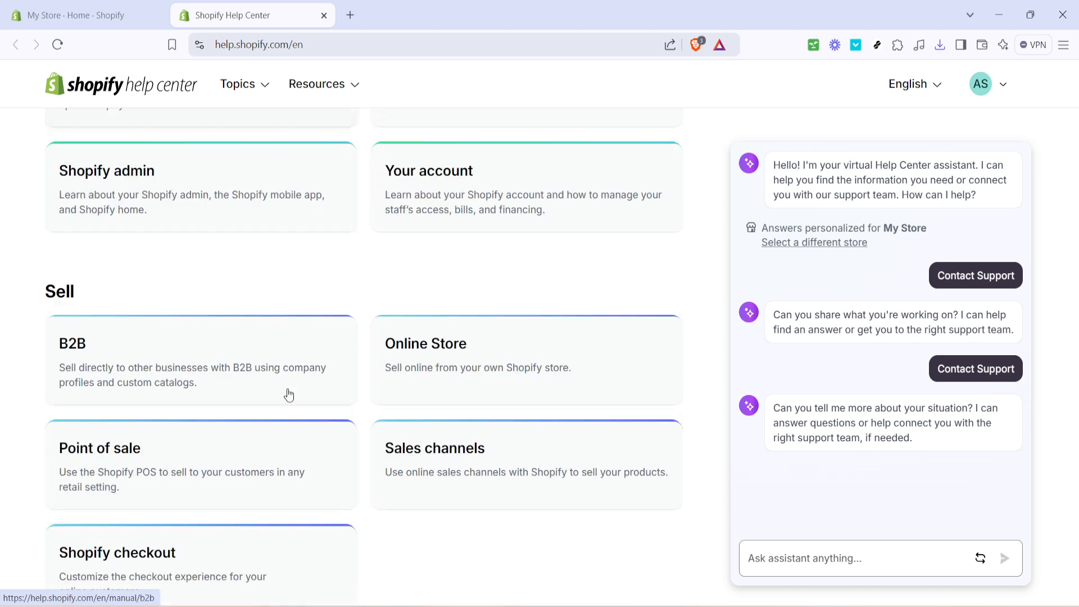
pyautogui.scroll(-3)
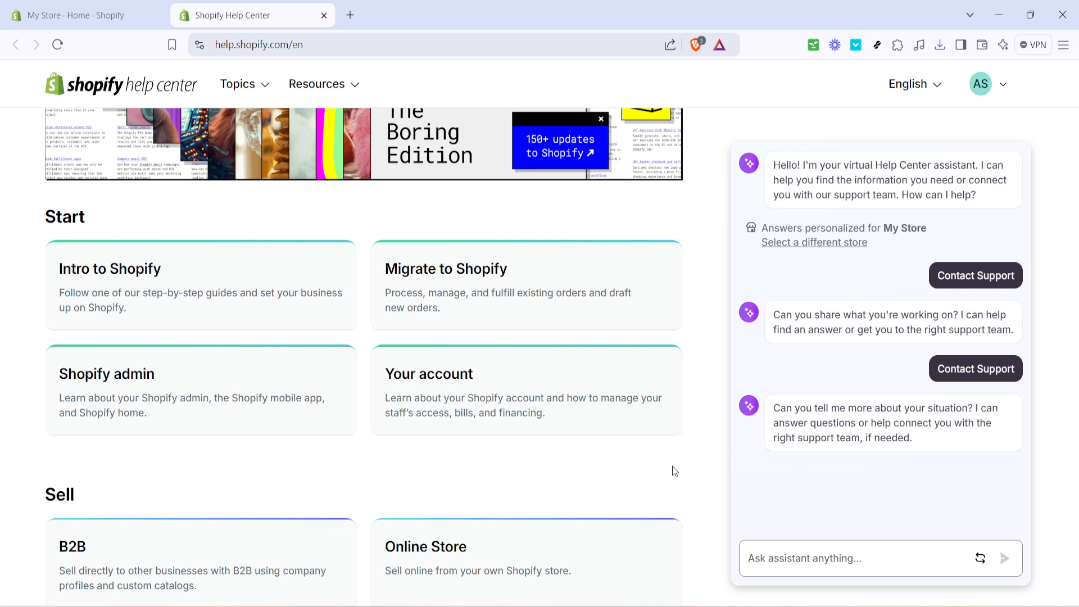
pyautogui.moveTo(633, 483)
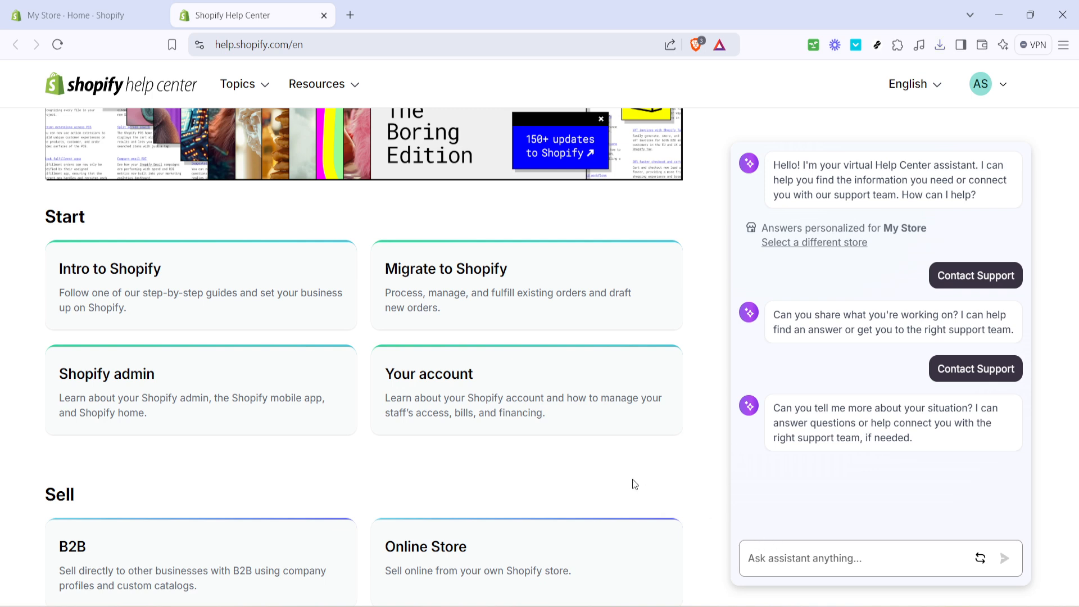